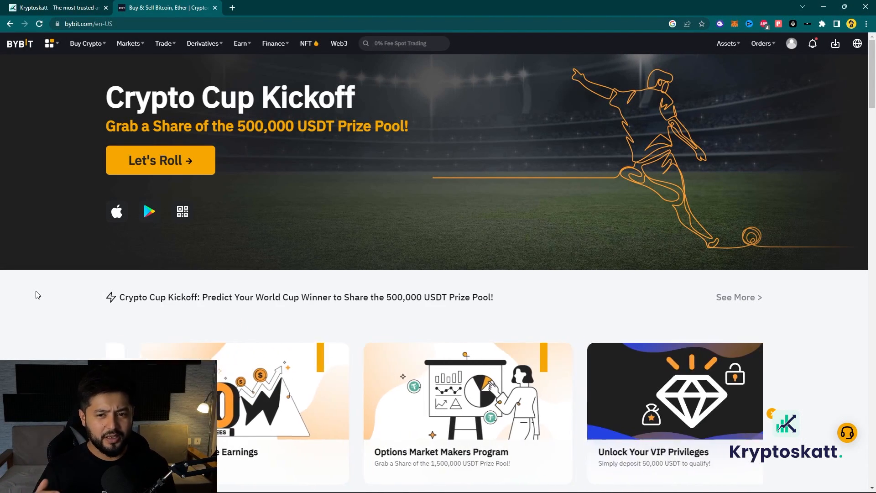
- Go to API key management from the Bybit account menu
left_click(791, 44)
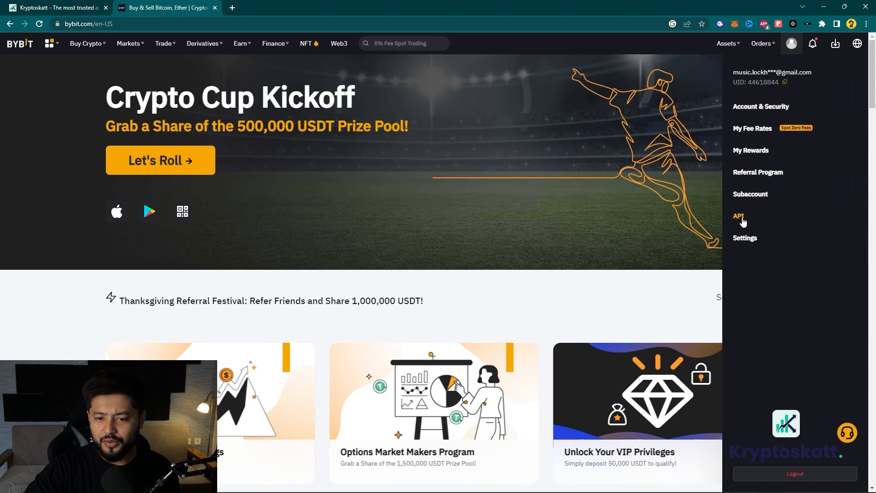
left_click(738, 217)
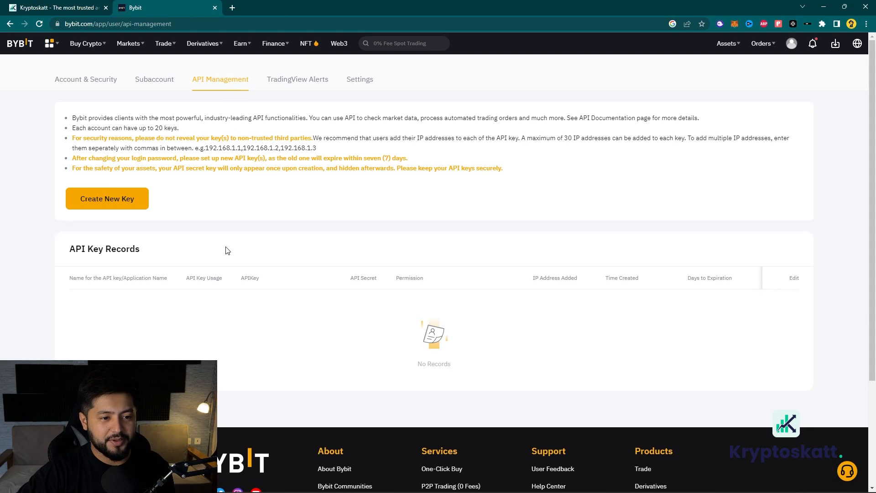
- Create a new API key named 'Tax 2022'
left_click(107, 198)
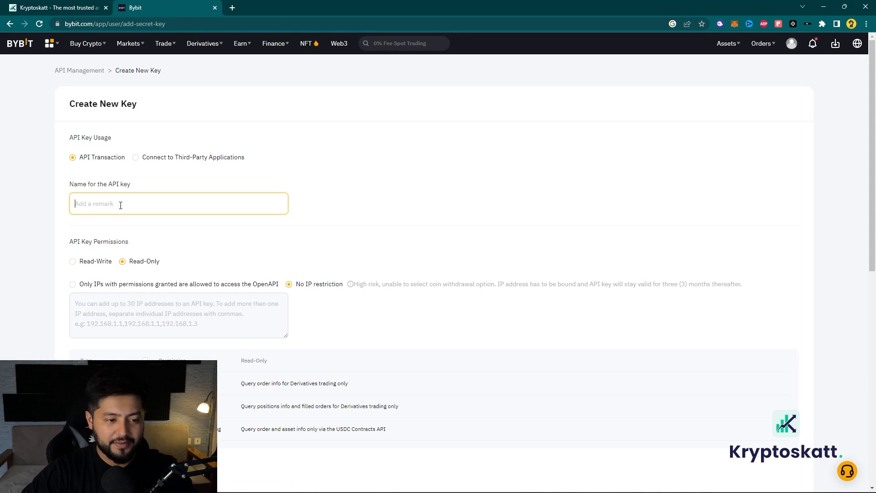
type("Tax 2022")
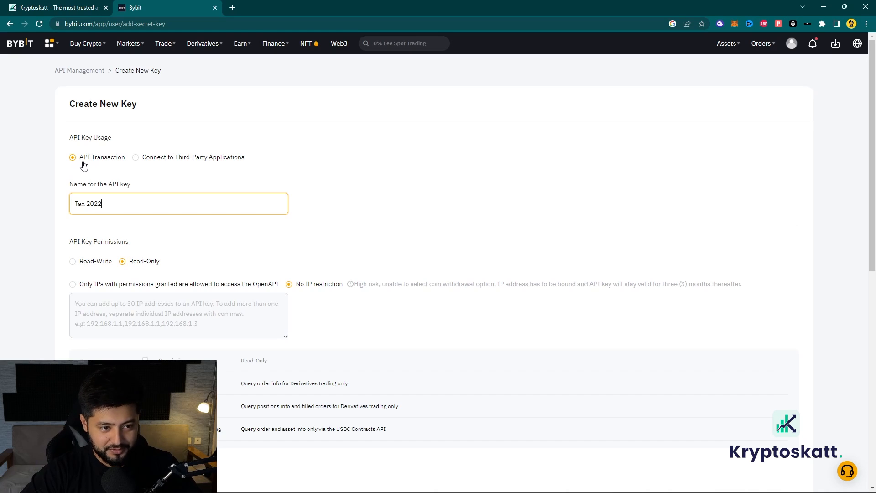
mouse_move(158, 163)
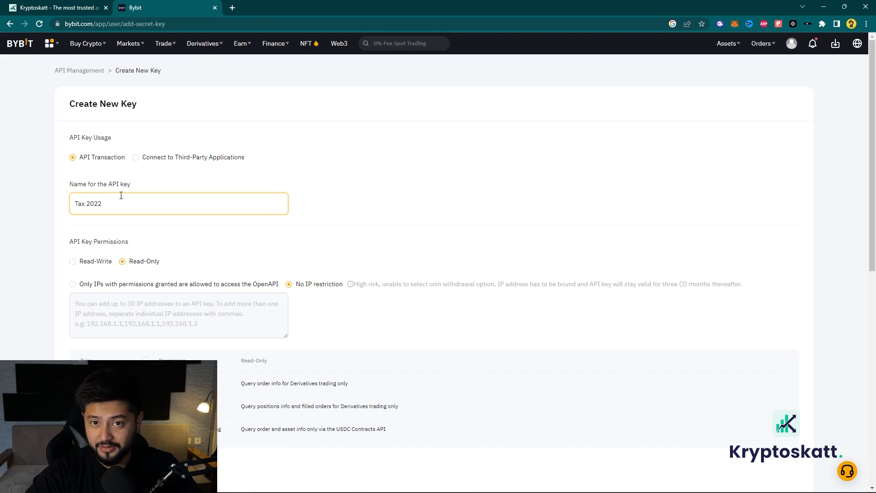
- Tick read-only permissions for contract orders and other trade records
scroll("down", 3)
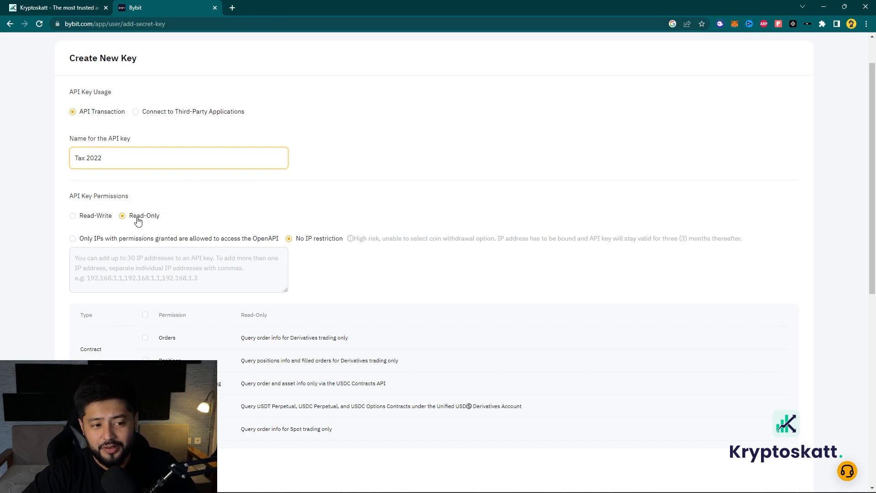
mouse_move(215, 216)
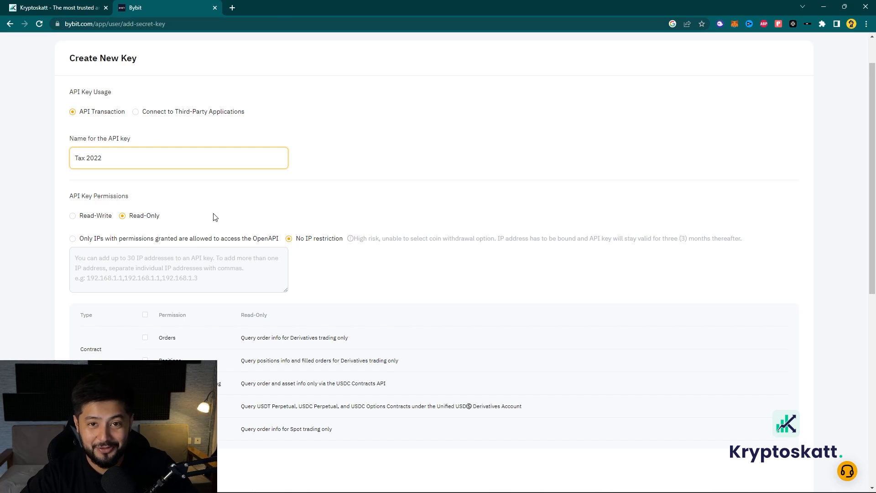
scroll("down", 3)
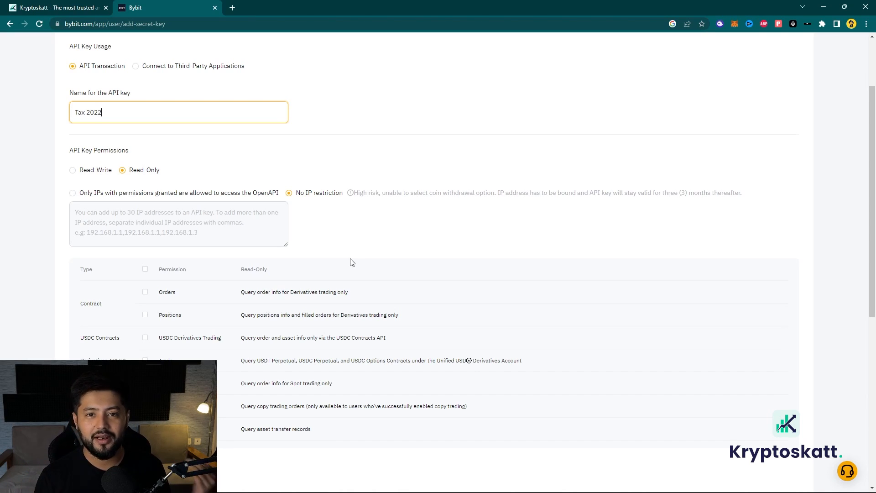
scroll("down", 3)
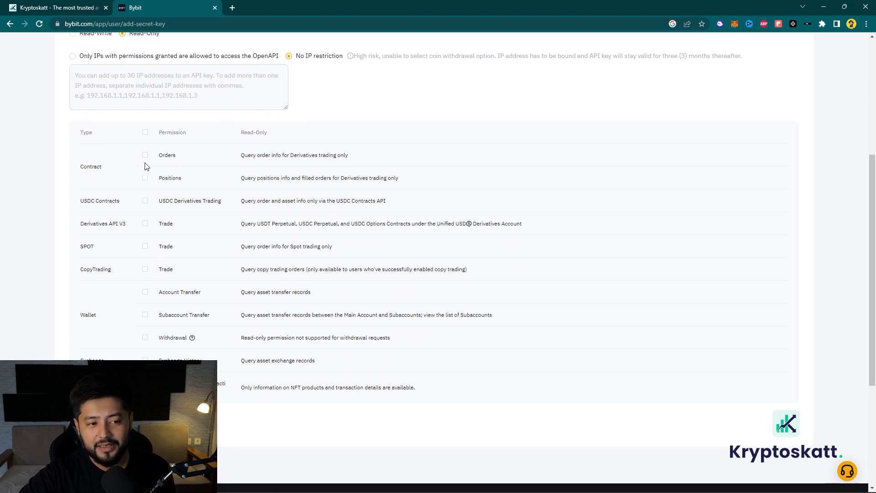
left_click(145, 155)
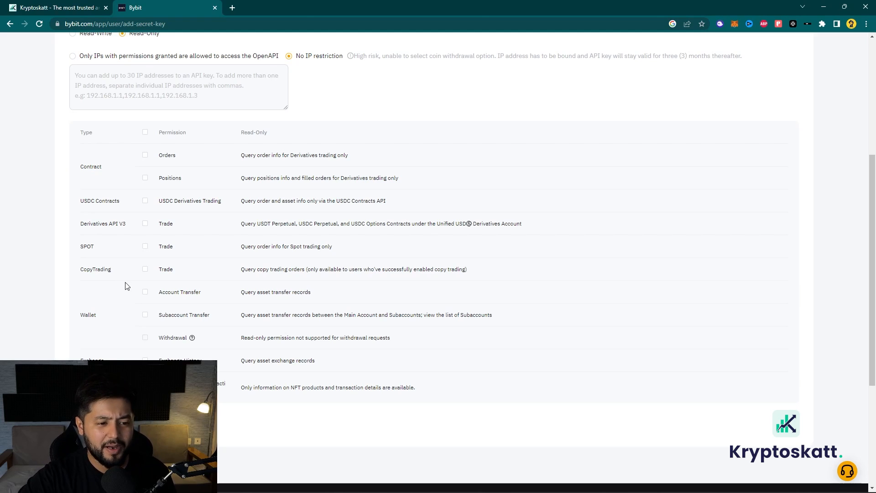
mouse_move(122, 301)
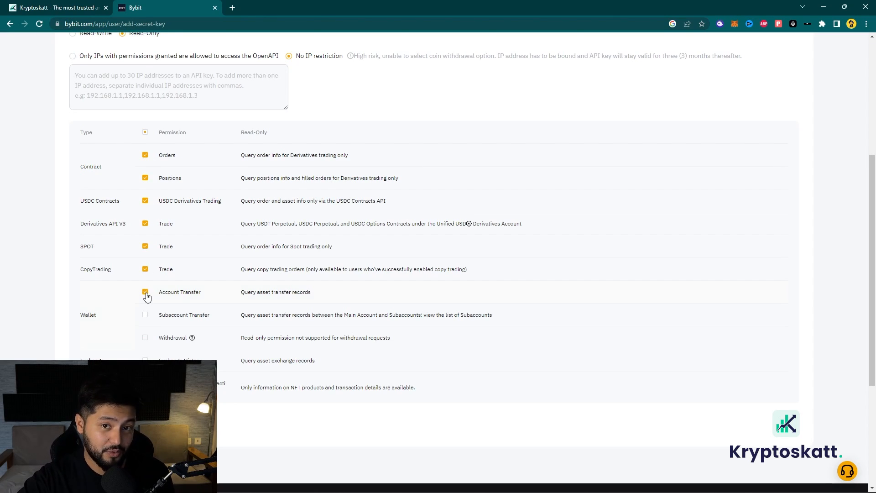
scroll("down", 3)
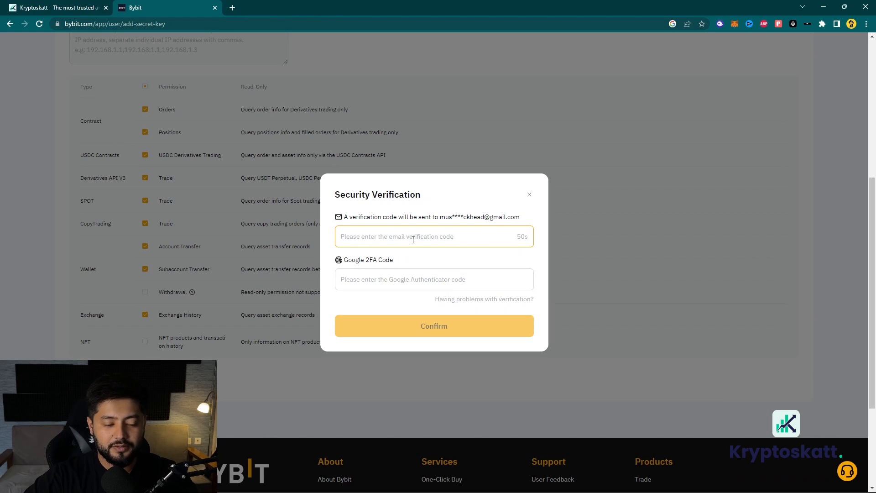
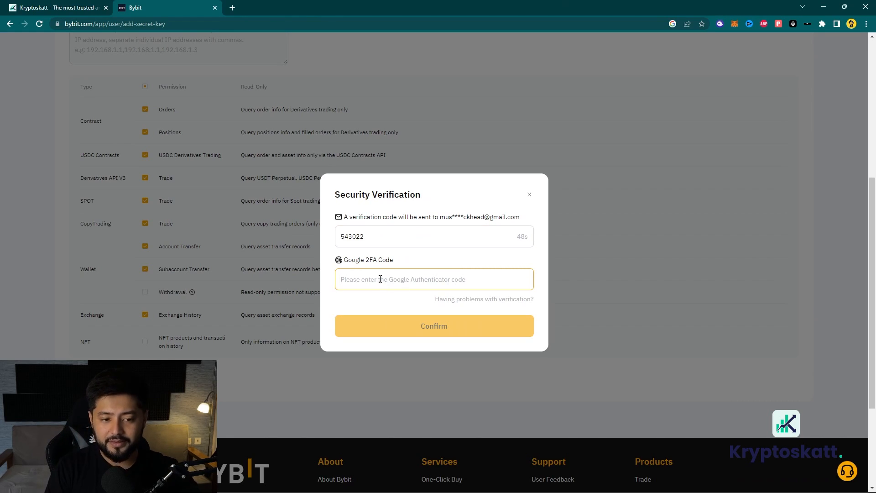
left_click(434, 325)
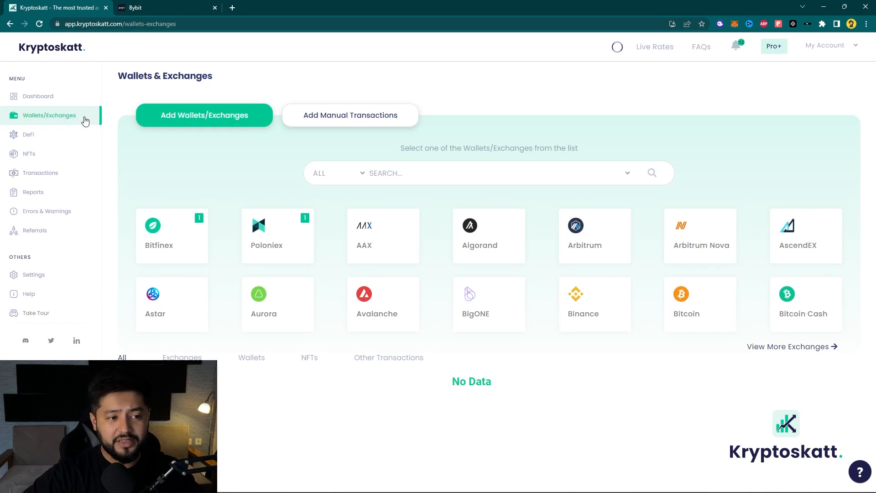
- Add Bybit in Kryptoskatt as wallet 'Tax 2022 Bybit' via API import
left_click(475, 173)
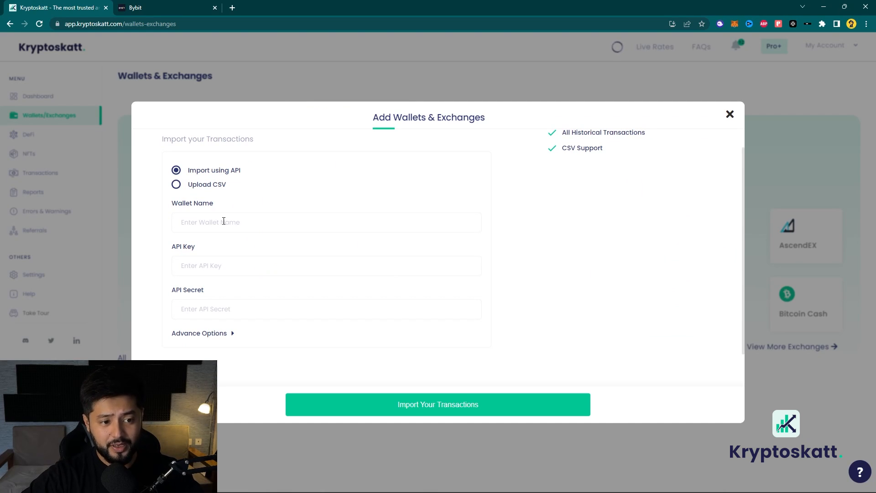
type("Tax 2022 Bybit")
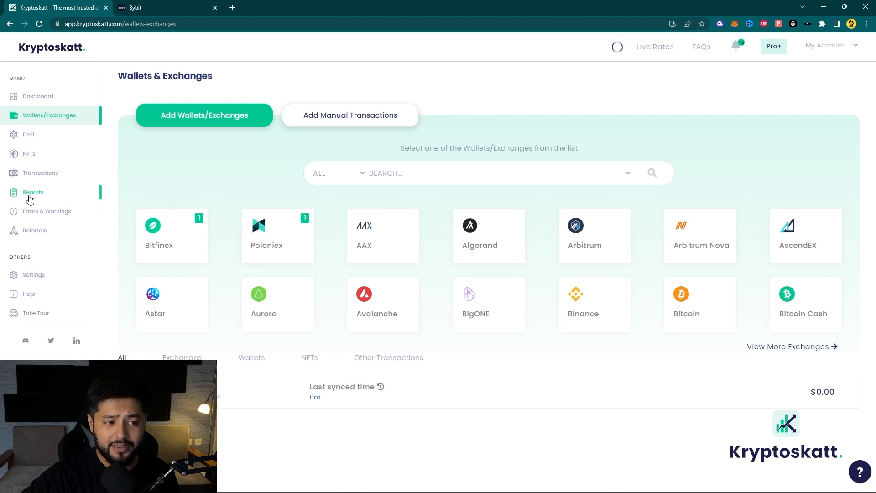
left_click(165, 8)
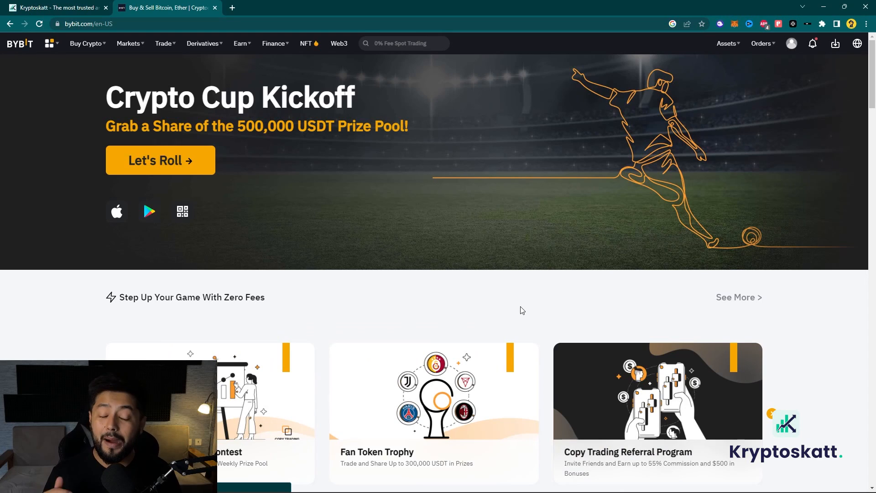
- View Bybit's Spot Order history from the Orders menu
left_click(761, 44)
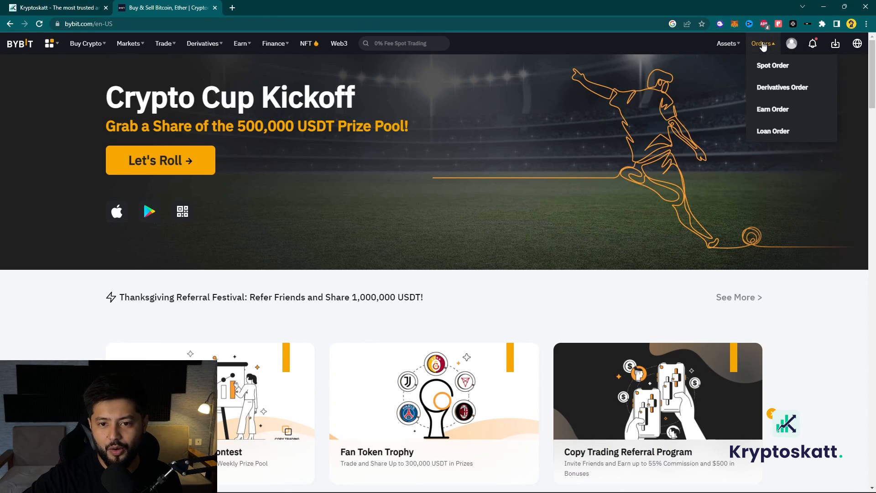
left_click(772, 65)
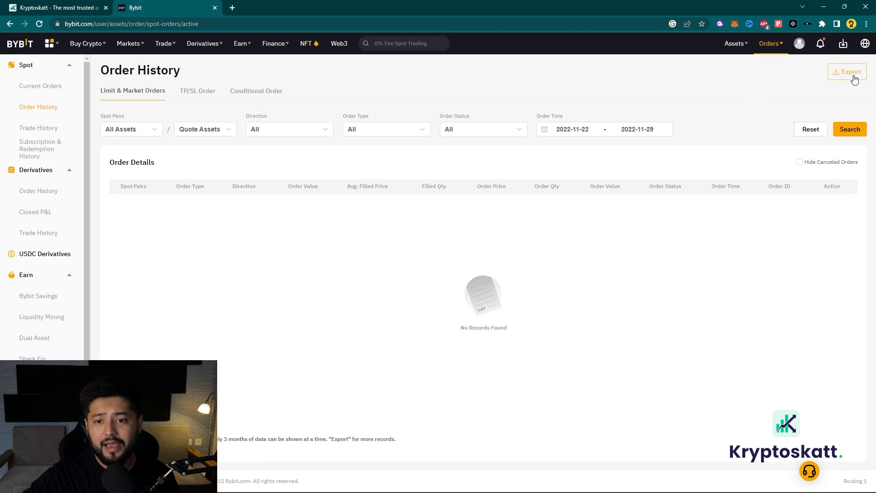
- Export spot order history, trying Last 30 Days then a custom range
left_click(847, 72)
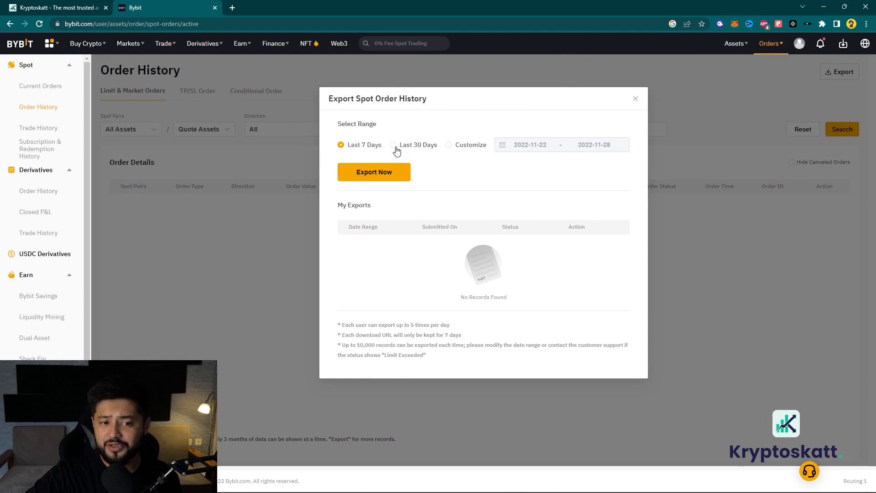
left_click(393, 145)
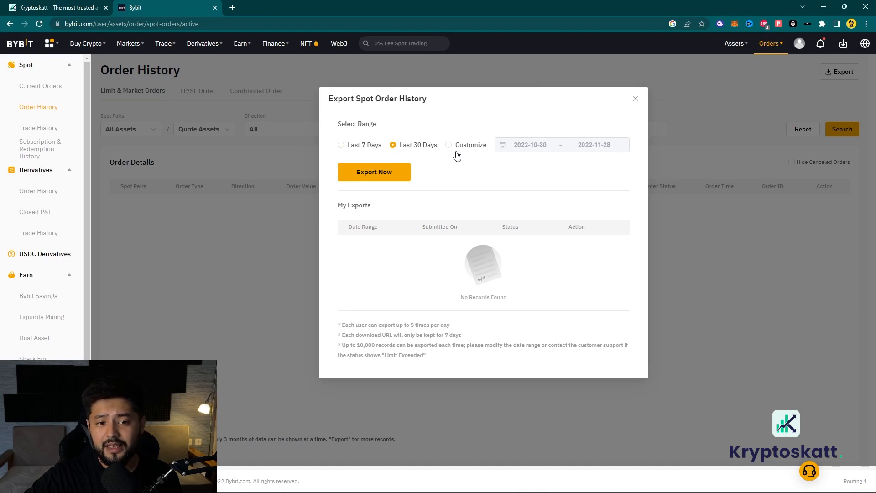
left_click(449, 145)
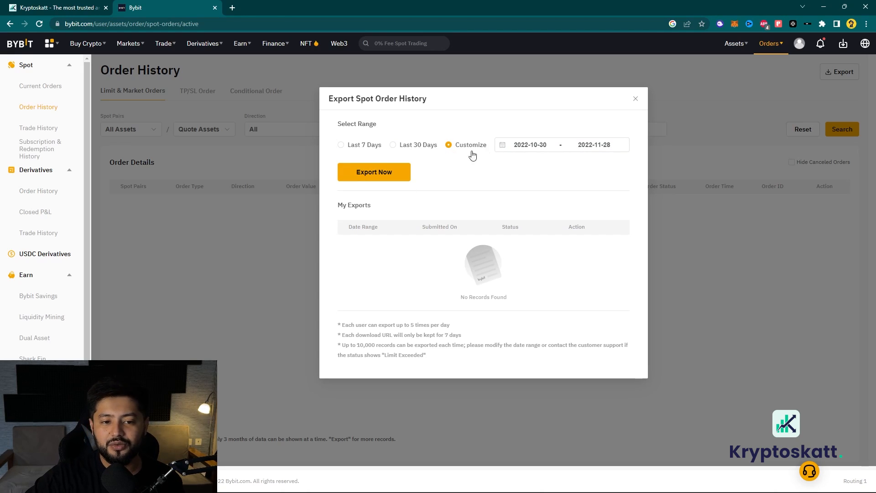
left_click(56, 7)
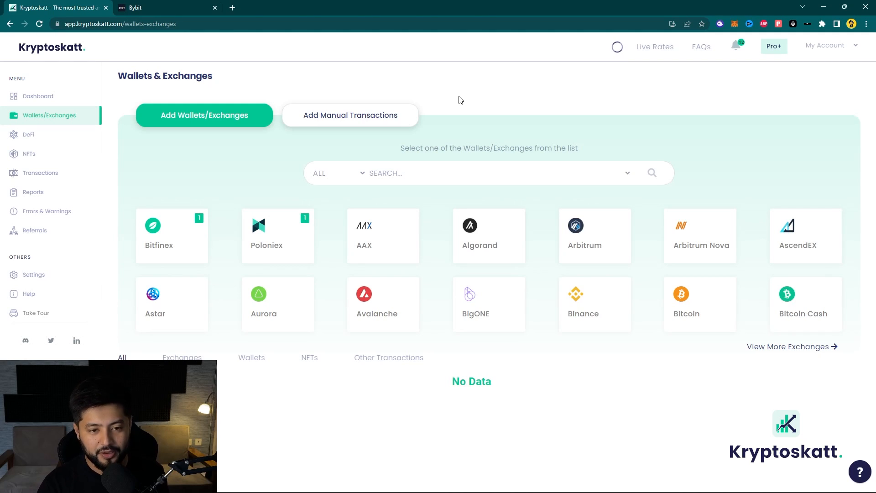
mouse_move(312, 150)
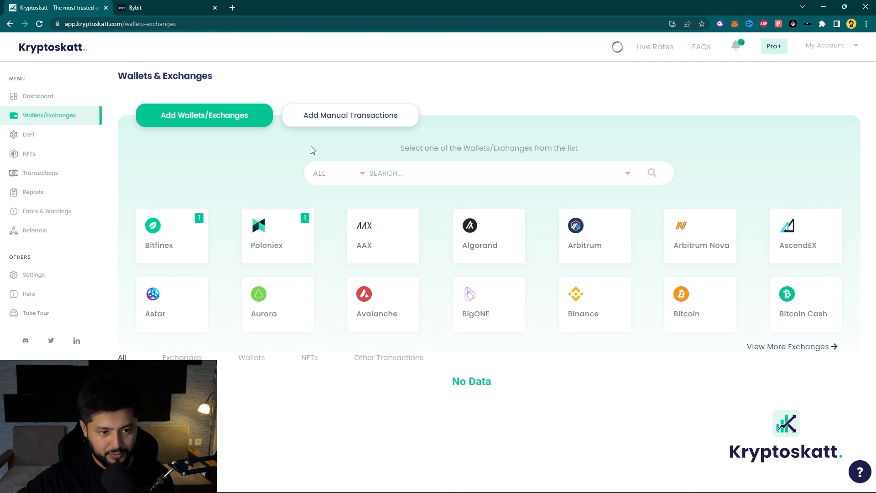
- Set time zone Asia/Kolkata and import the CSV transactions
type("B")
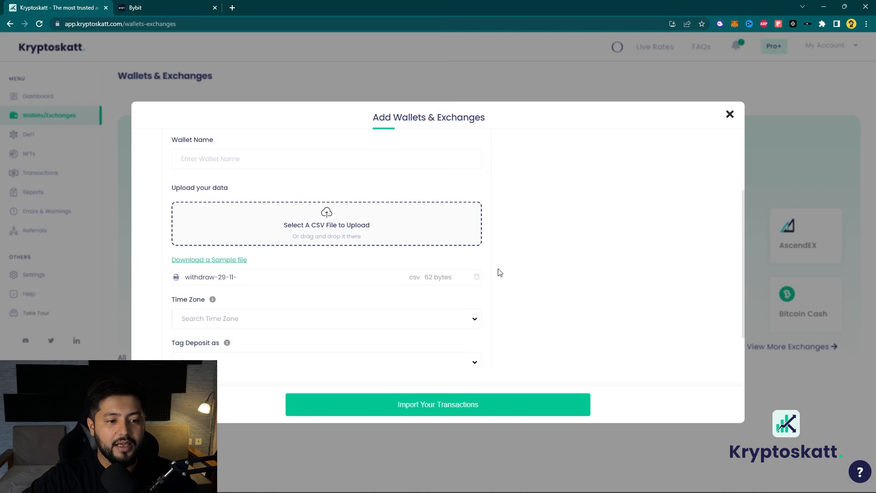
scroll("down", 3)
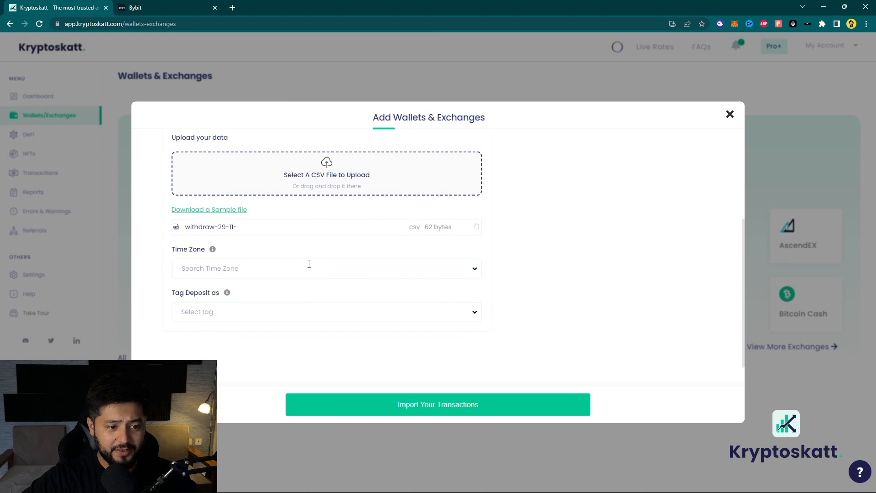
left_click(326, 245)
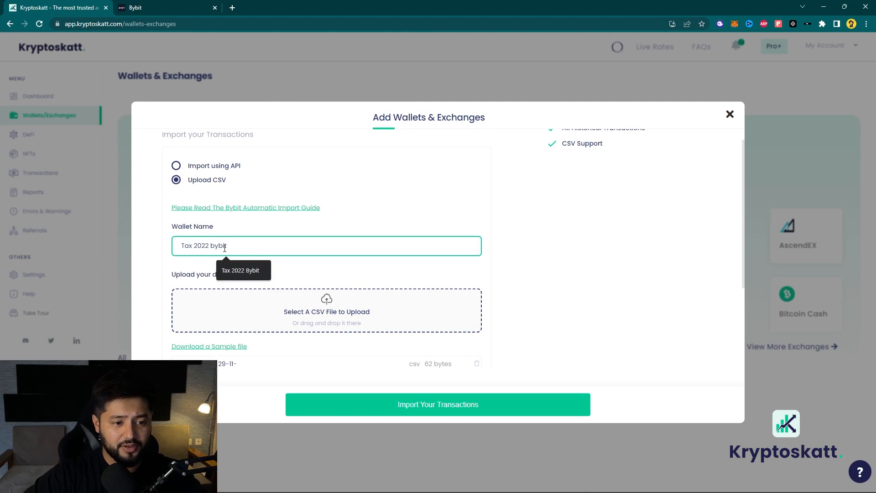
scroll("down", 3)
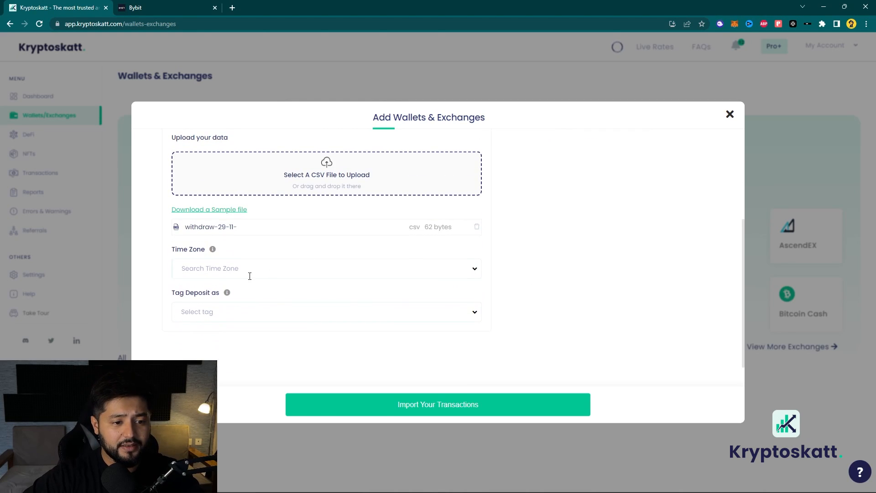
left_click(327, 268)
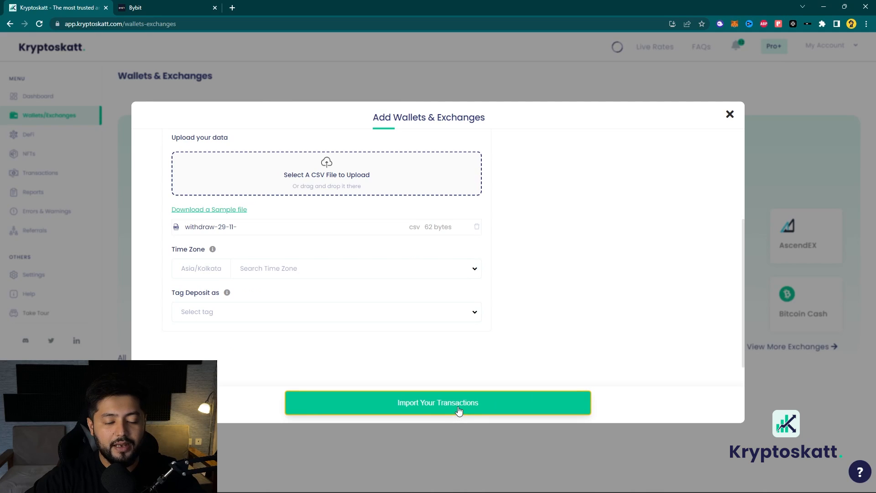
left_click(438, 402)
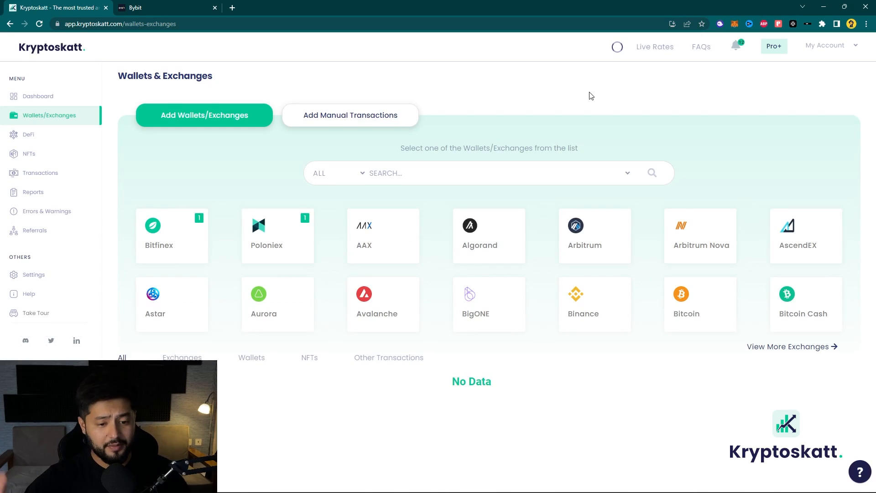